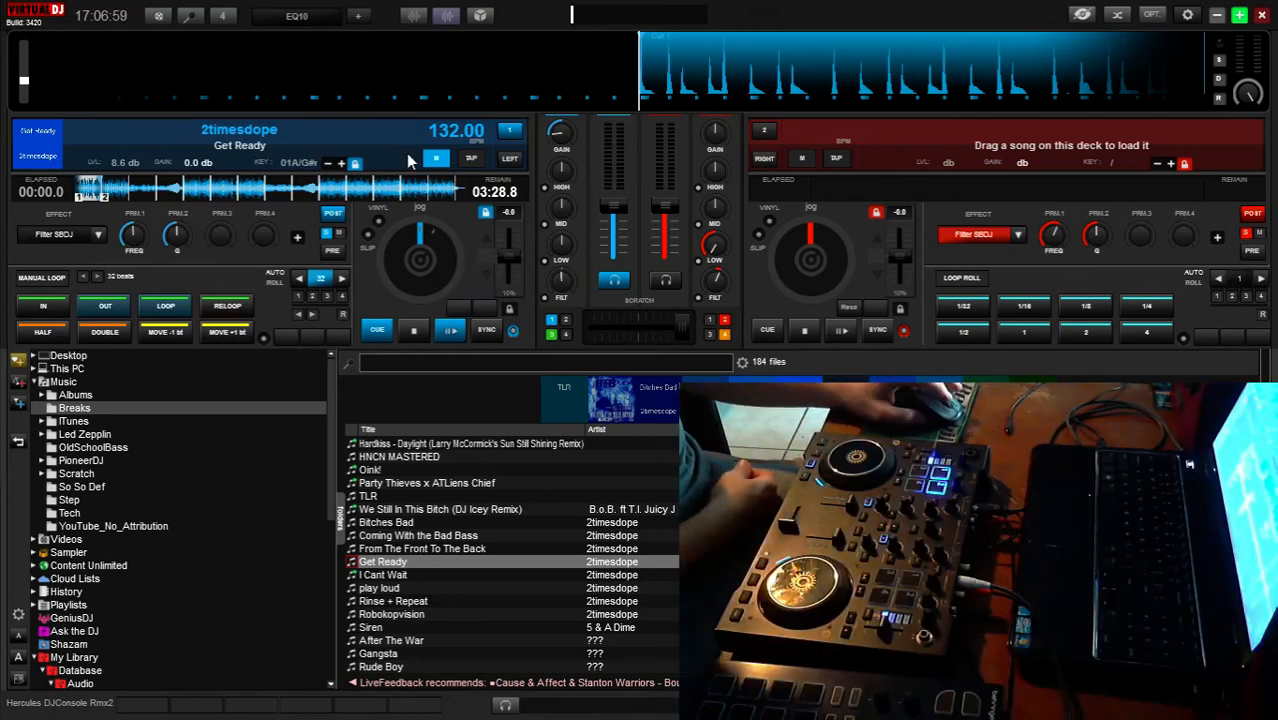
{"action": "mouse_move", "coordinate": [408, 136]}
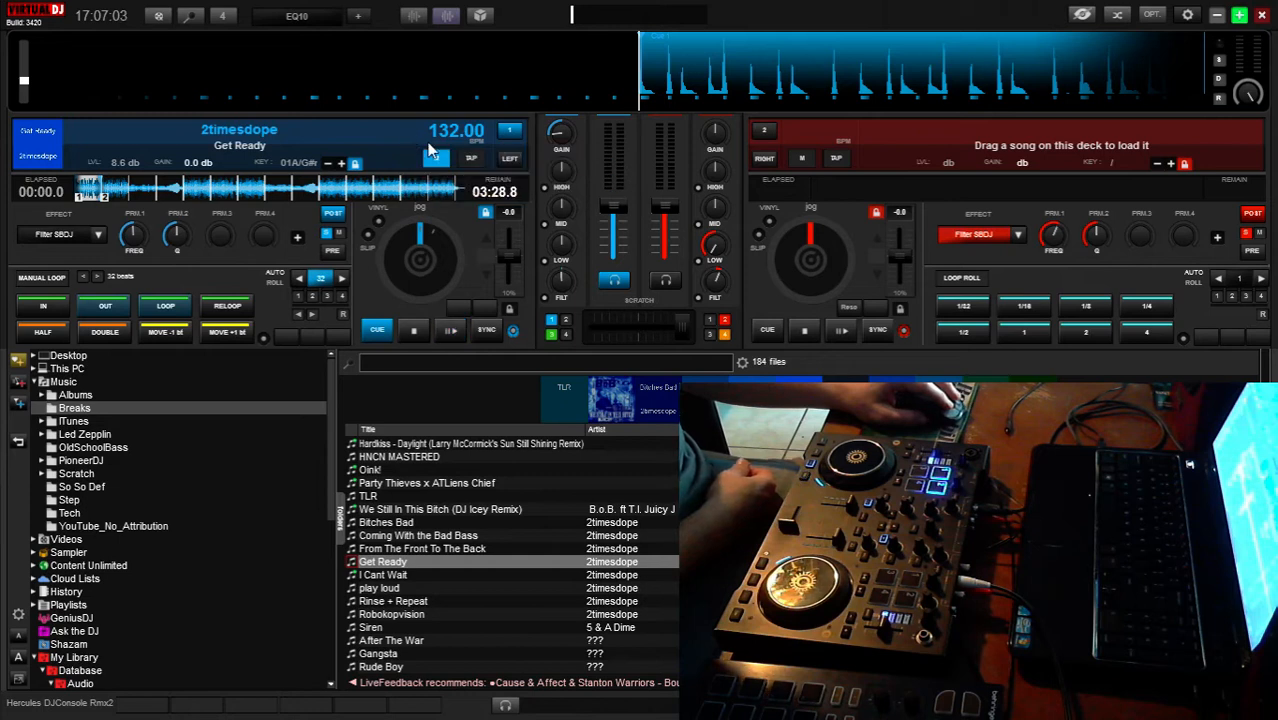
{"action": "mouse_move", "coordinate": [392, 148]}
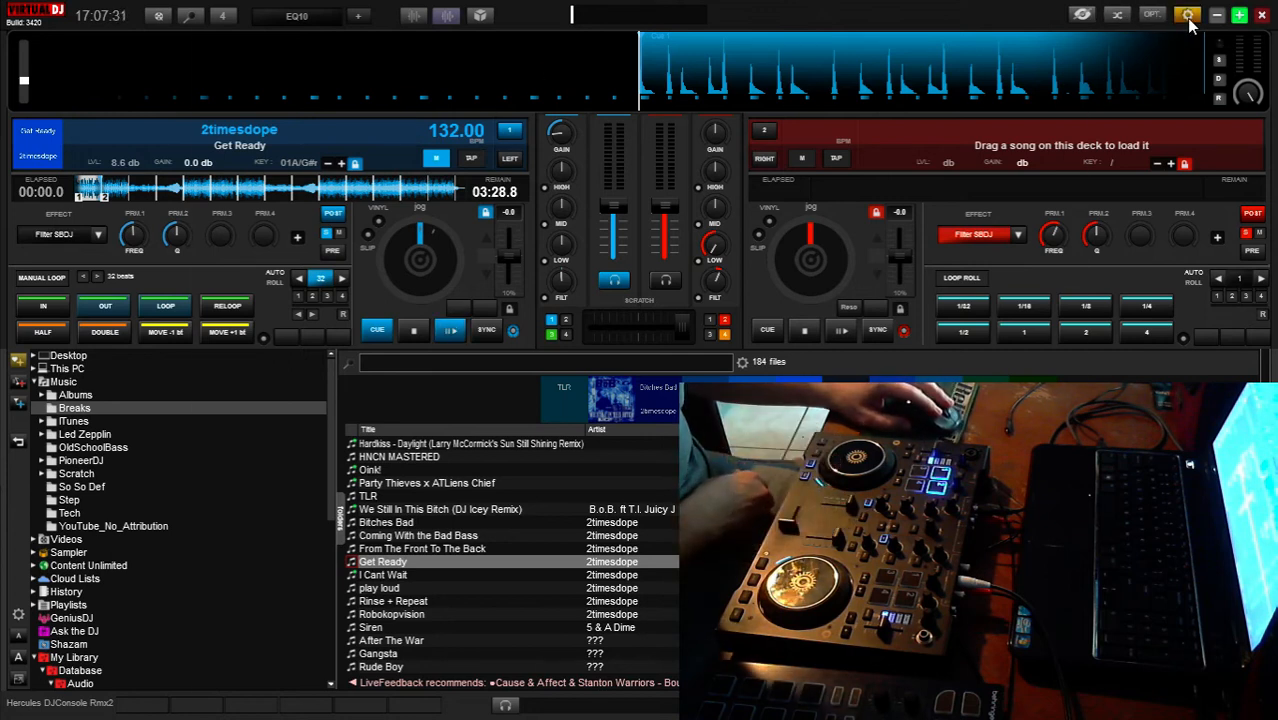
Bring up the settings window from the gear icon at the top right.
{"action": "left_click", "coordinate": [1178, 14]}
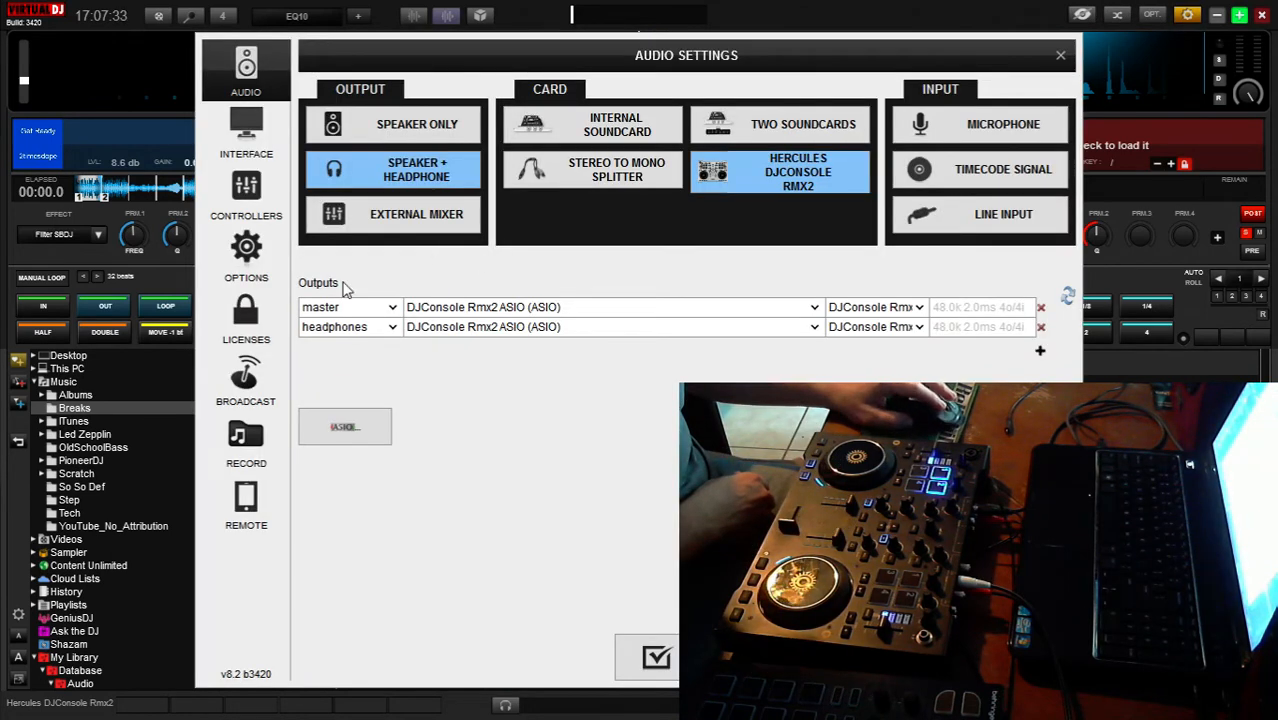
Show the CONTROLLERS page with the Hercules DJConsole Rmx2 (DJPhaseFour Custom) mapping.
{"action": "left_click", "coordinate": [246, 250]}
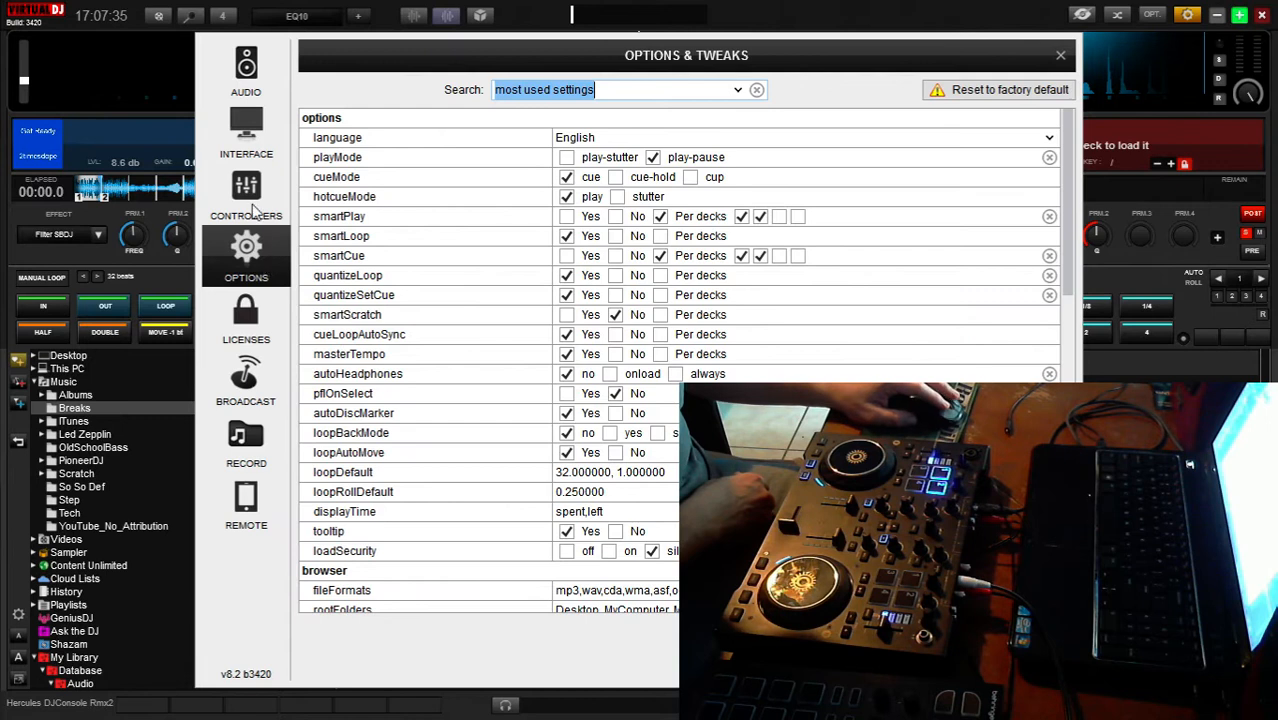
{"action": "left_click", "coordinate": [246, 196]}
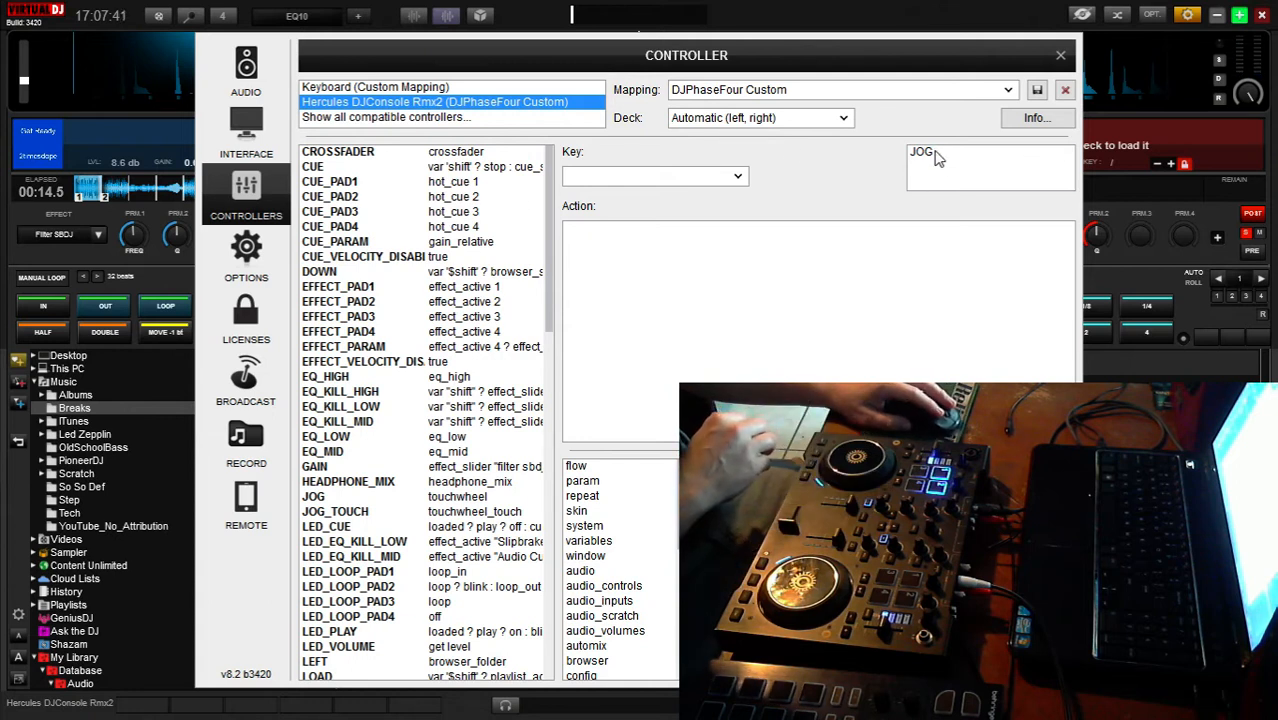
{"action": "left_click", "coordinate": [312, 496]}
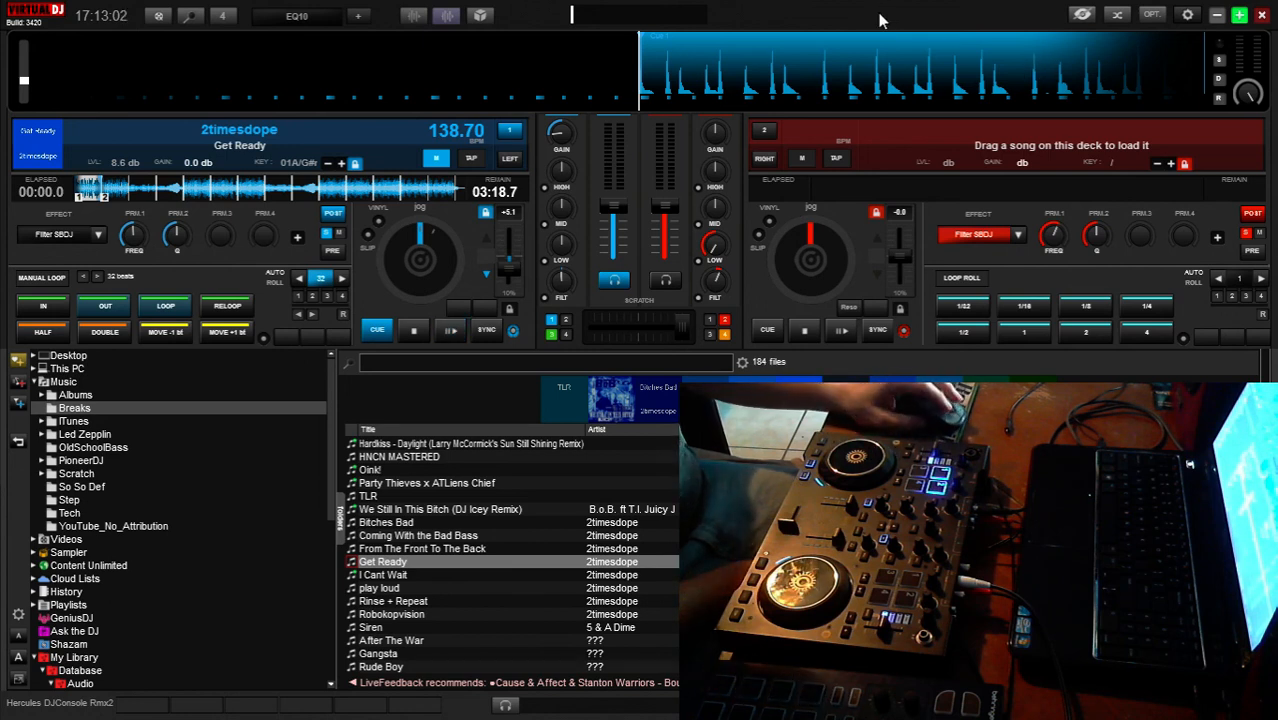
Load Get Ready by 2timesdope onto deck 1 with the settings closed.
{"action": "left_click", "coordinate": [448, 330]}
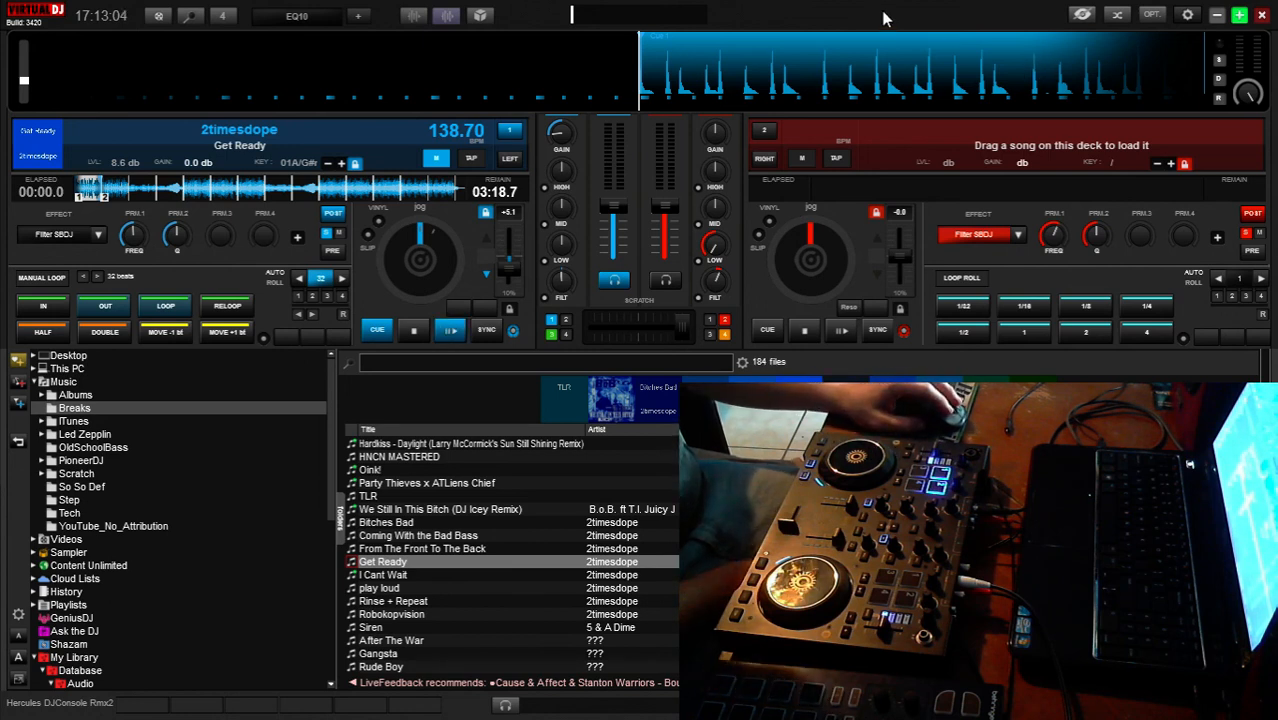